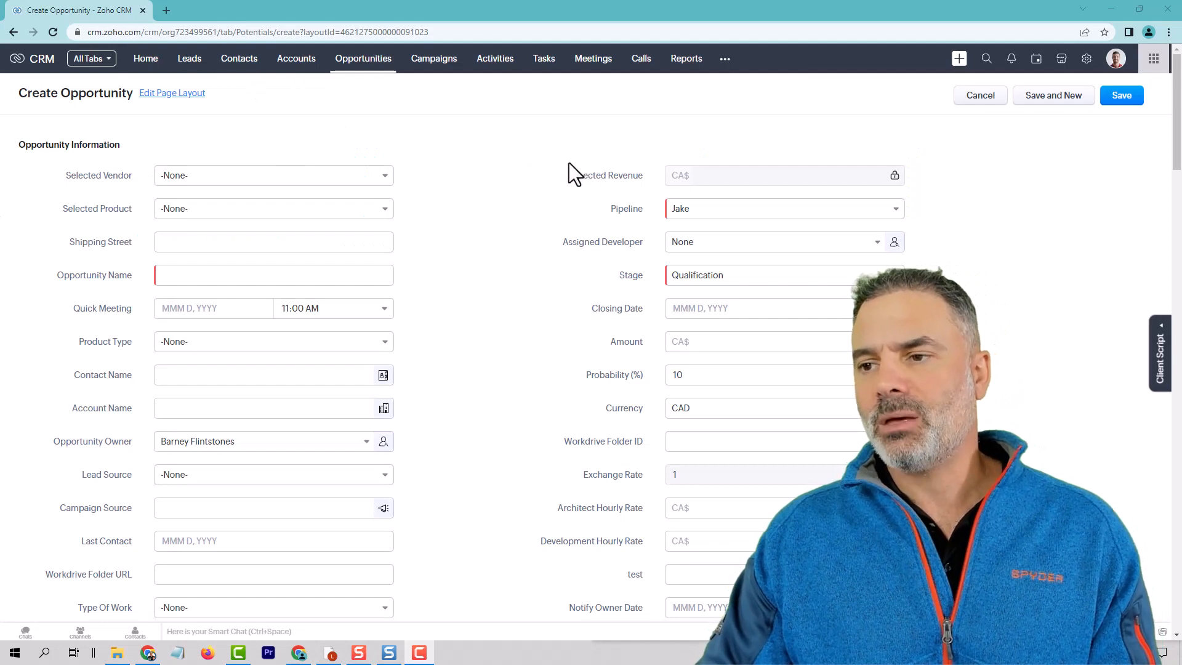
mouse_move(701, 271)
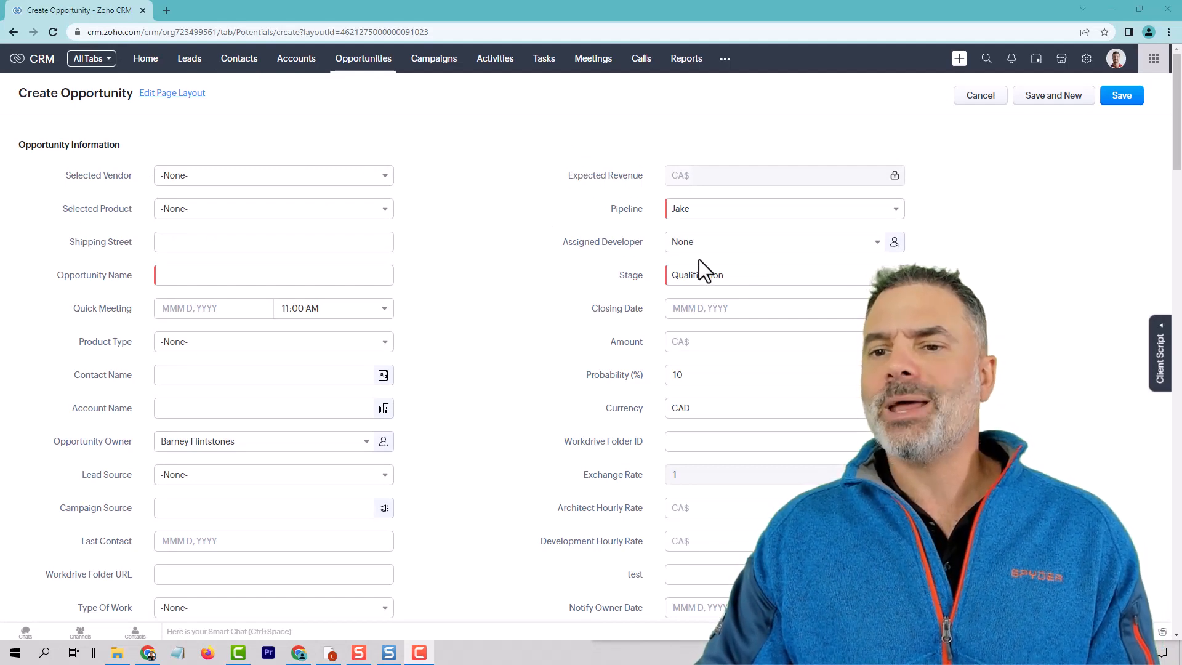
mouse_move(358, 141)
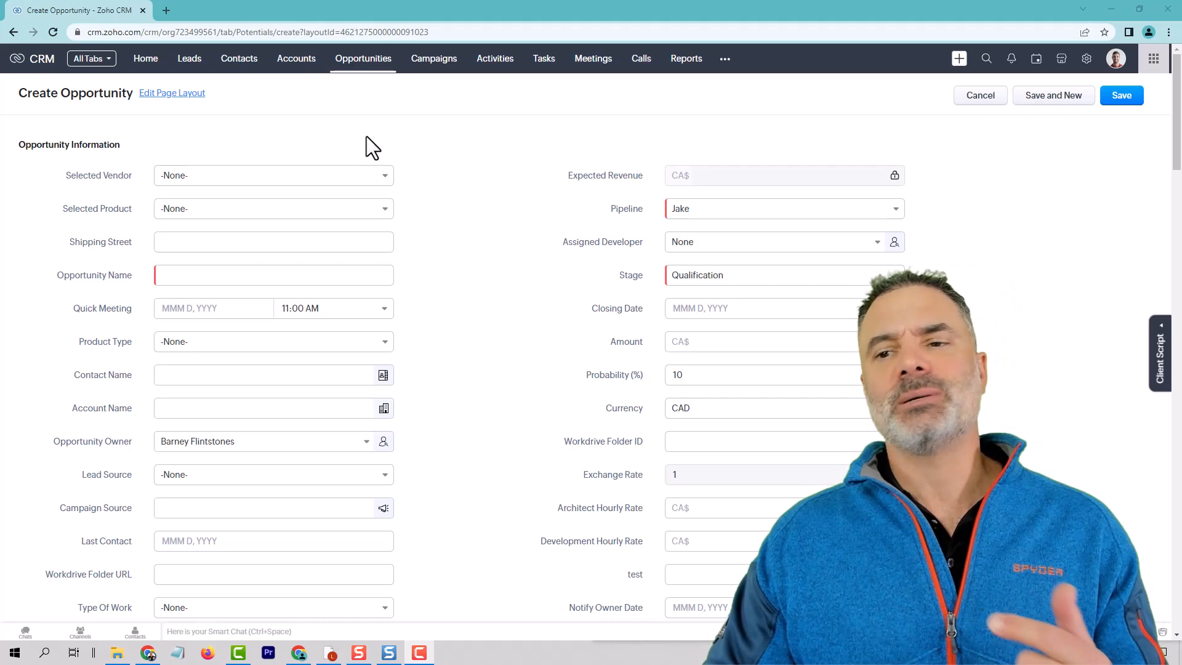
Name the new opportunity 'Jake's Deal' and save it in the Jake pipeline at Qualification
click(274, 275)
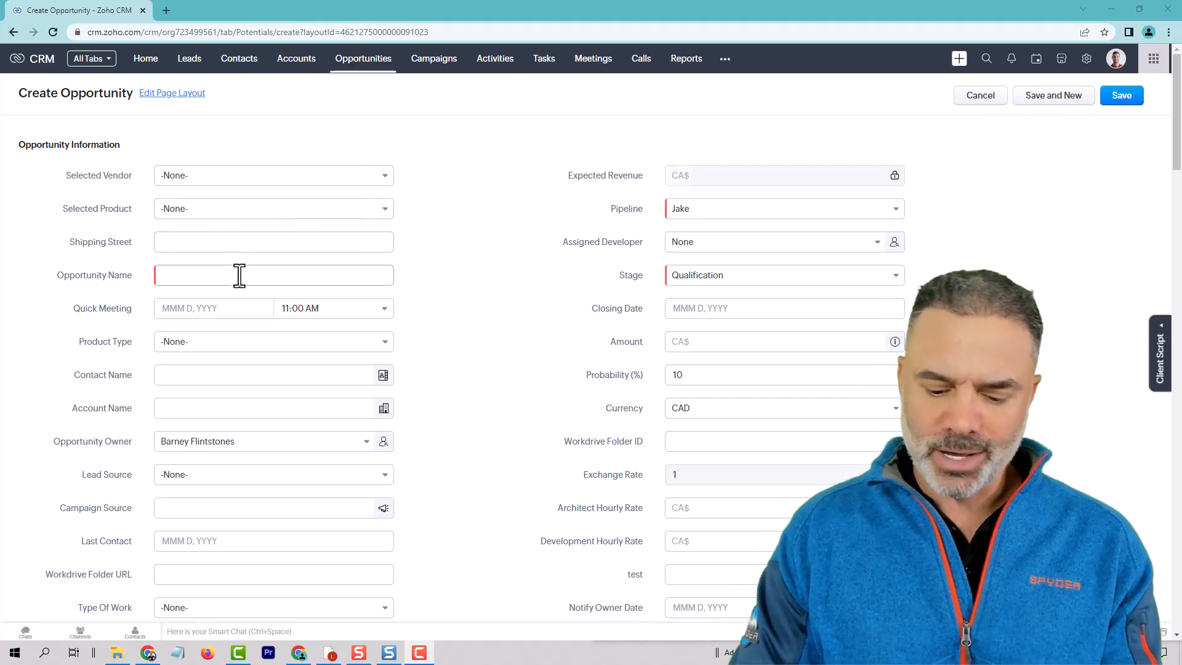
text(Jake's Deal)
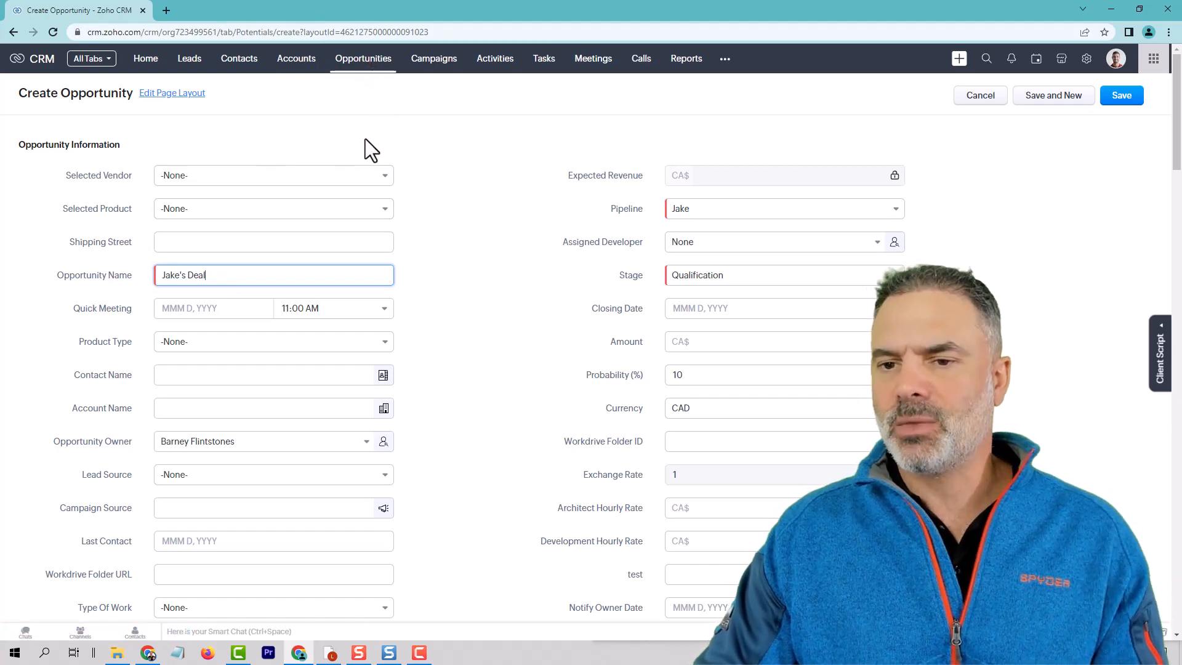
mouse_move(1052, 95)
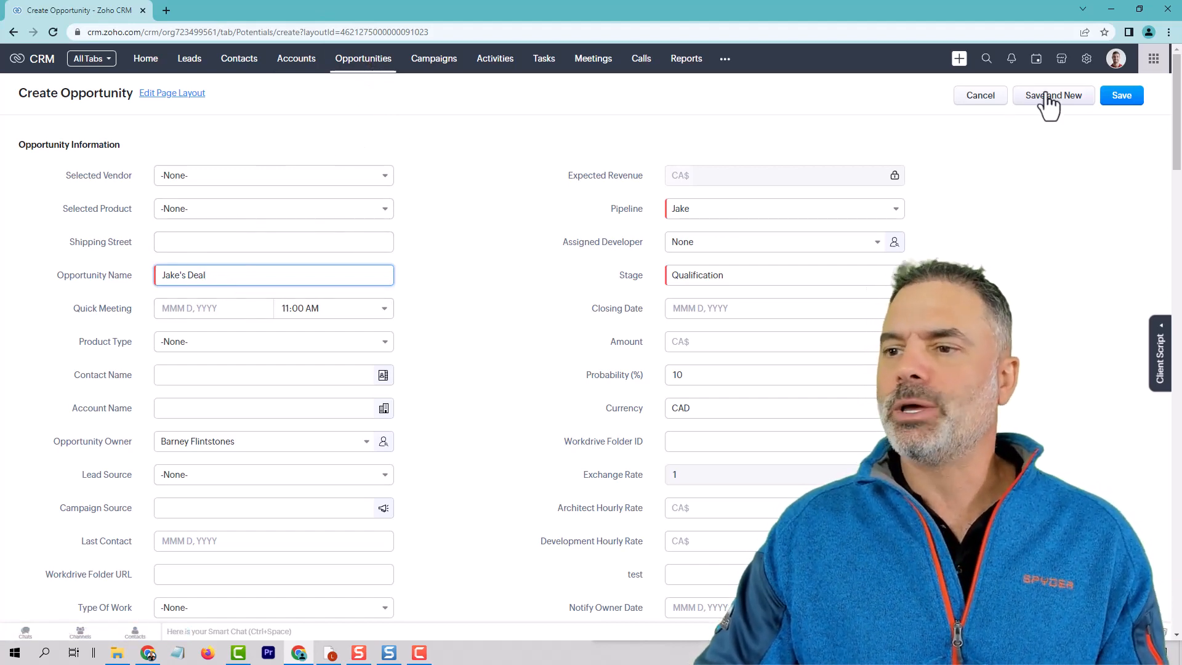
click(1120, 95)
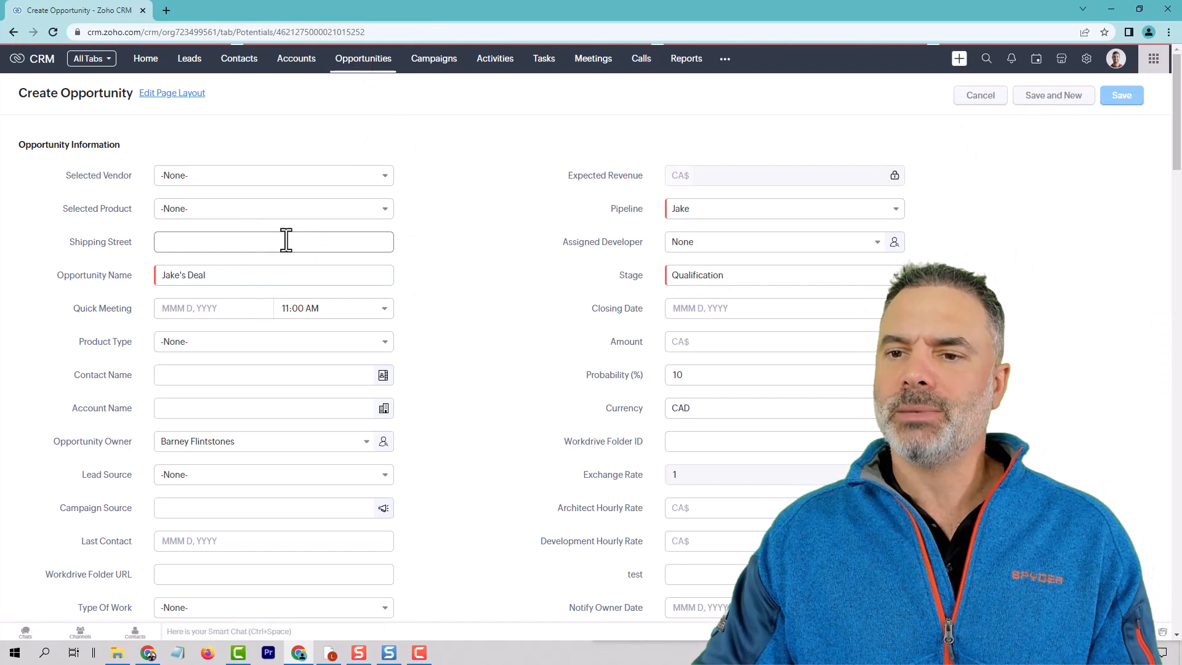
Advance Jake's Deal from Qualification to the Appt Booked stage
click(1121, 95)
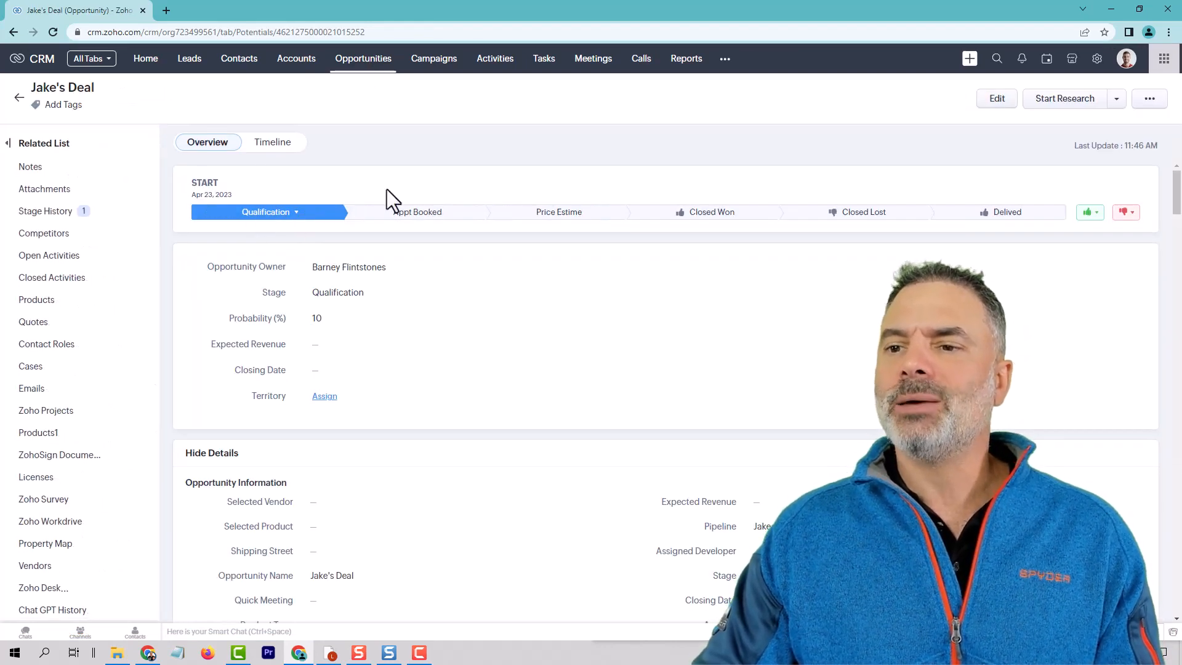
click(419, 211)
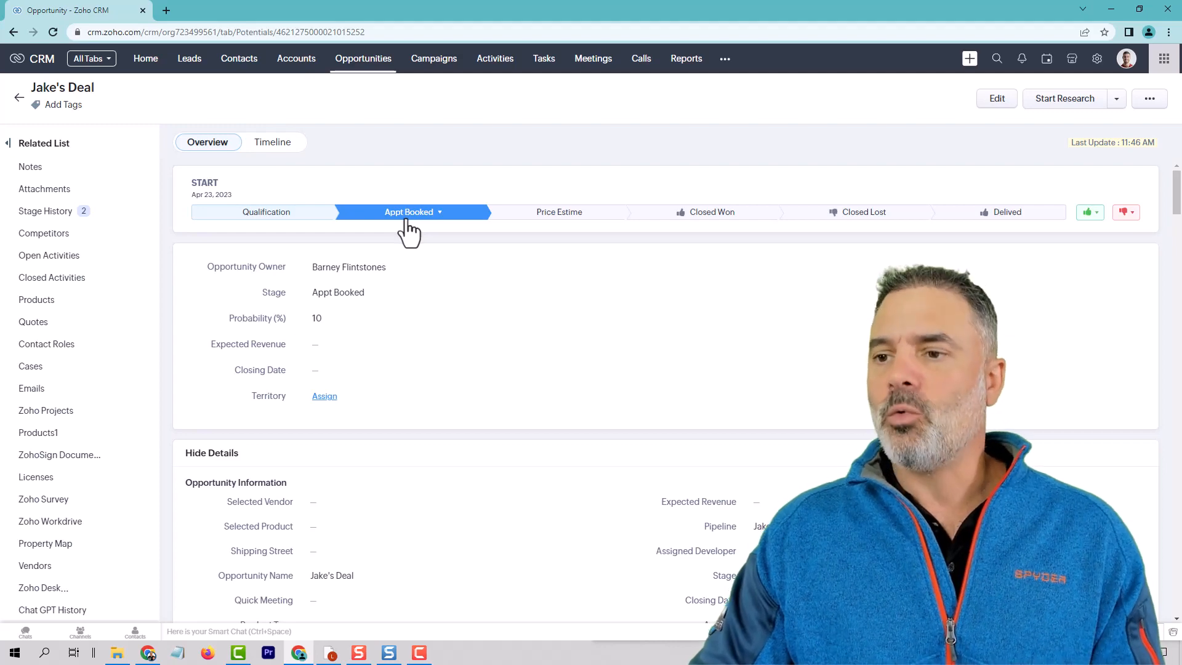
mouse_move(559, 229)
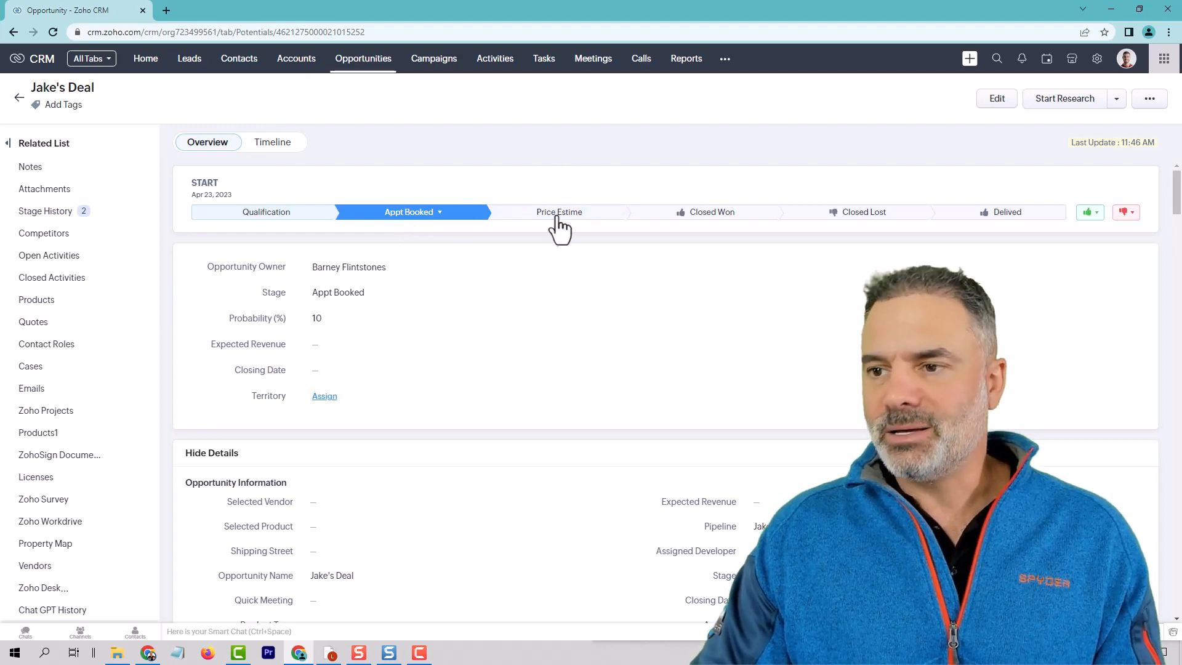
mouse_move(663, 230)
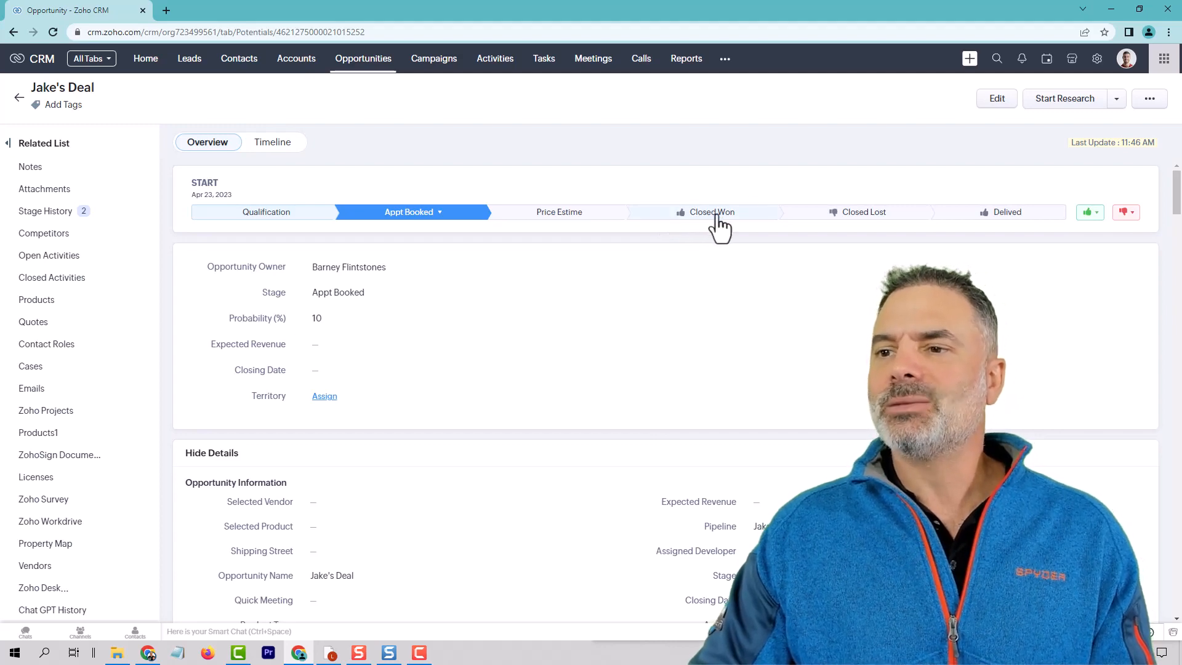
Mark Jake's Deal Closed Won with CA$5,000 amount and an Apr 23, 2023 closing date
click(711, 212)
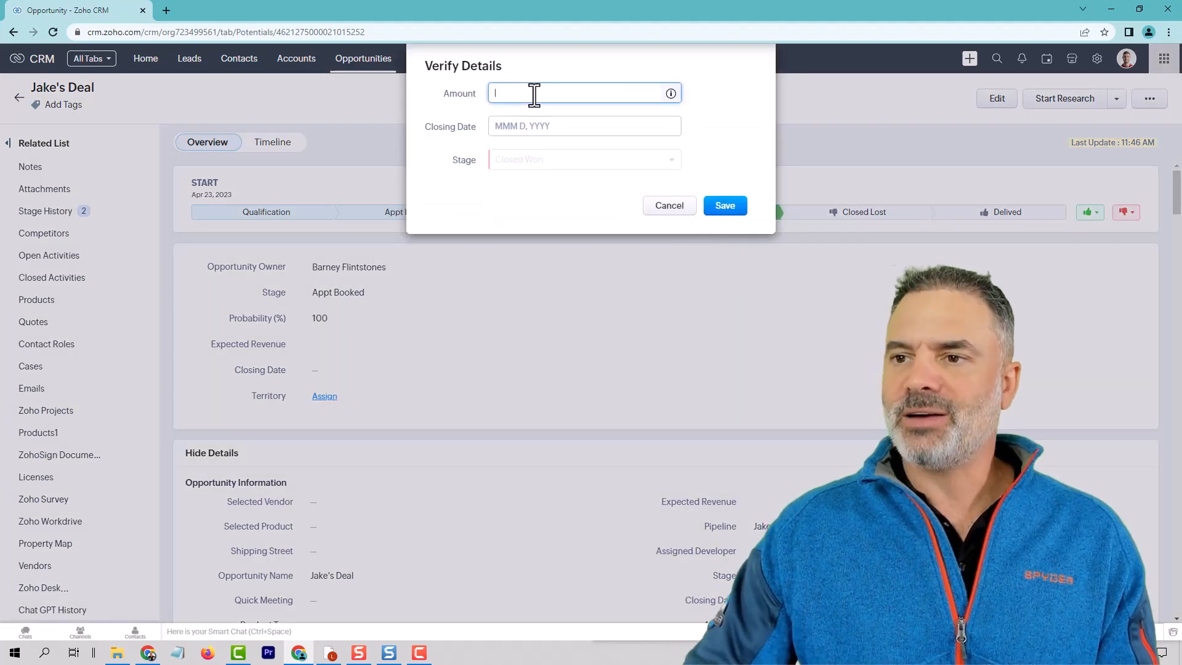
click(583, 125)
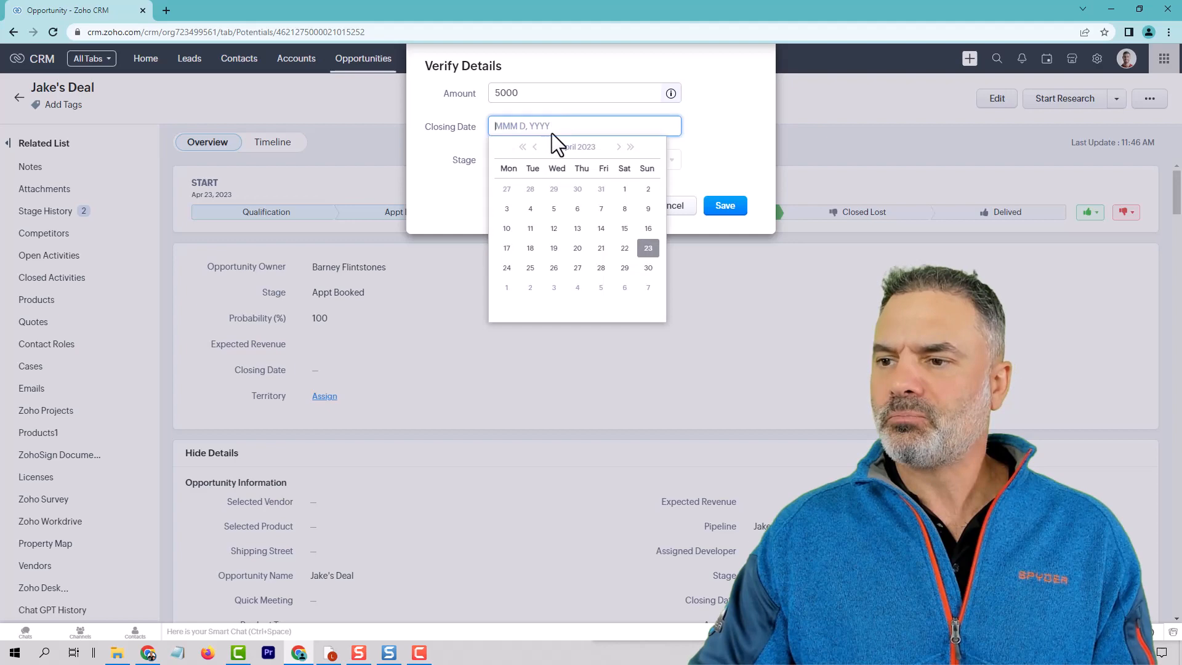
click(722, 206)
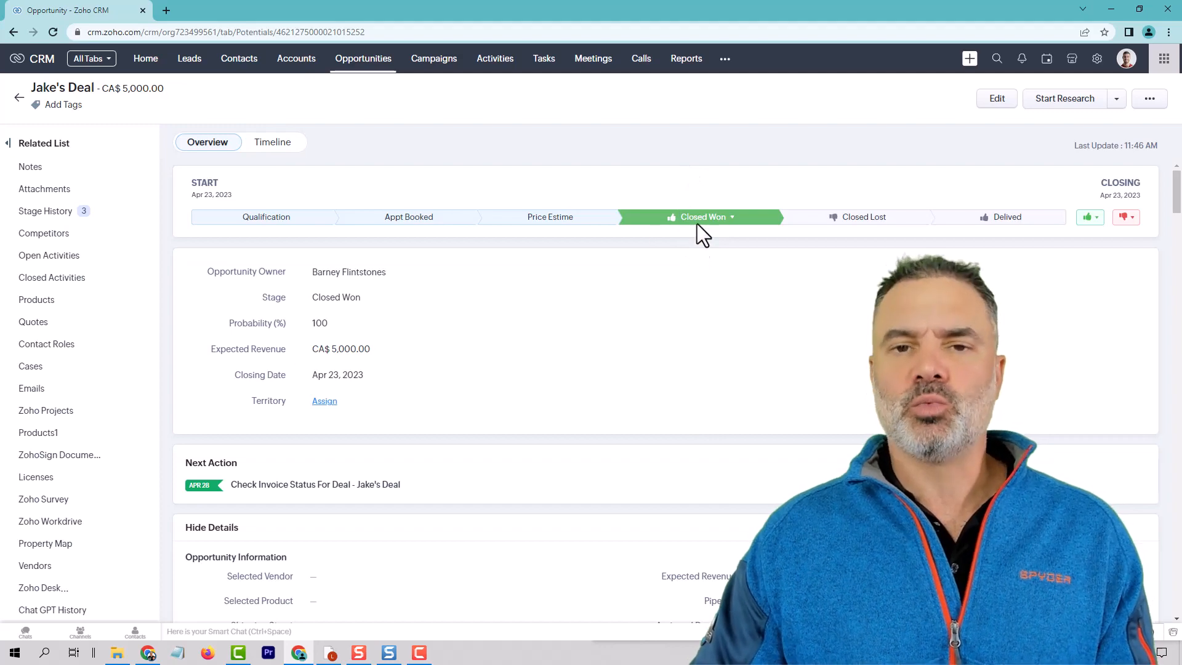
mouse_move(687, 266)
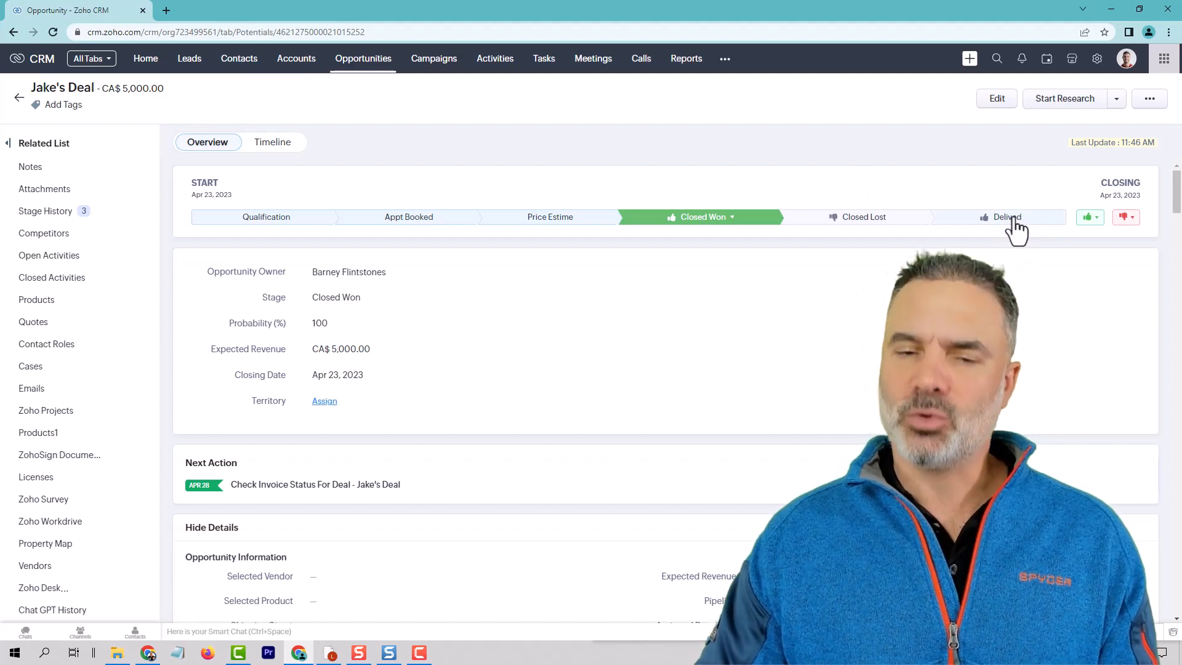
mouse_move(995, 247)
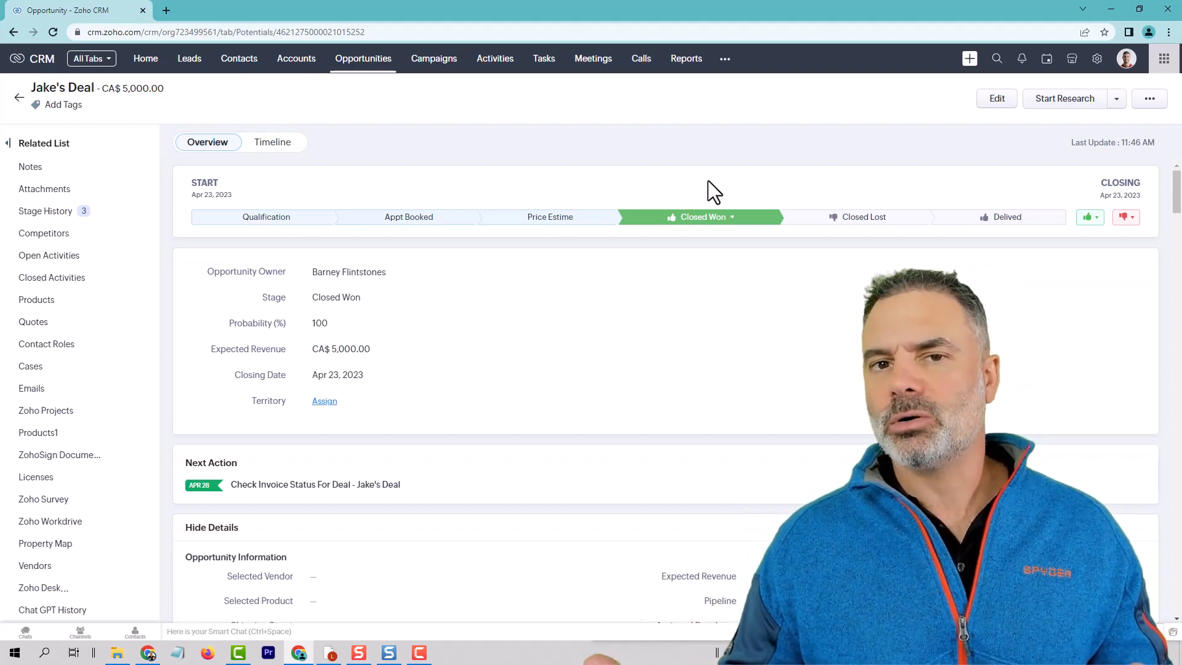
mouse_move(730, 187)
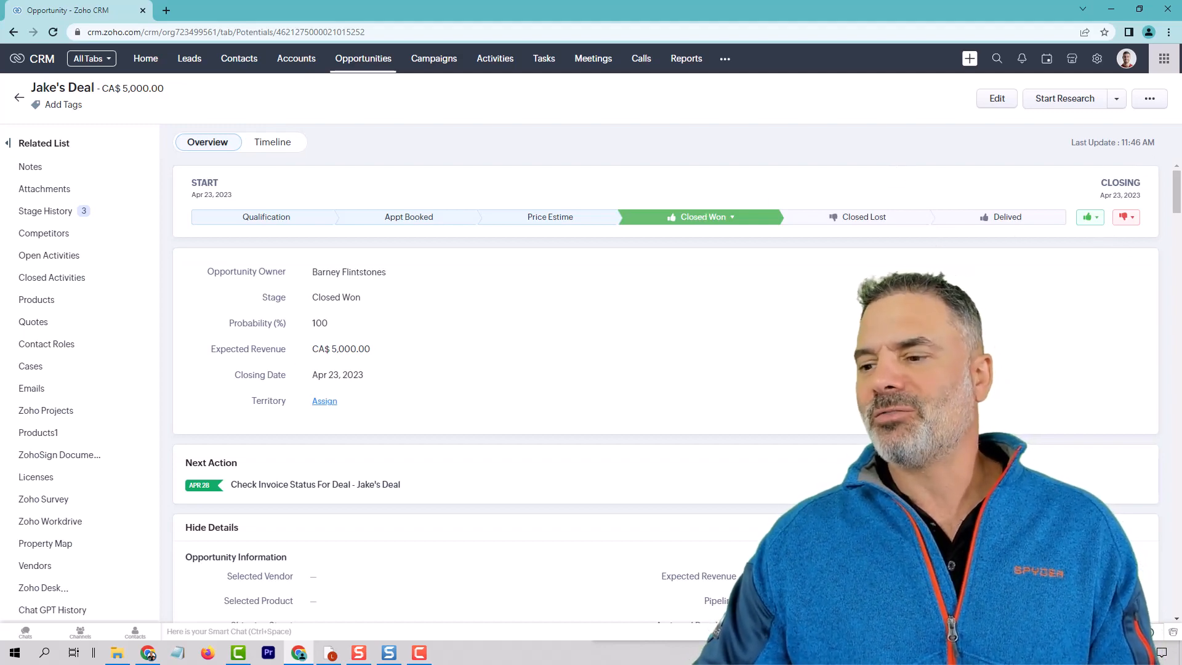
Move Jake's Deal to the Delived stage, confirming CA$5,000 and the Apr 23, 2023 closing date
scroll(down, 3)
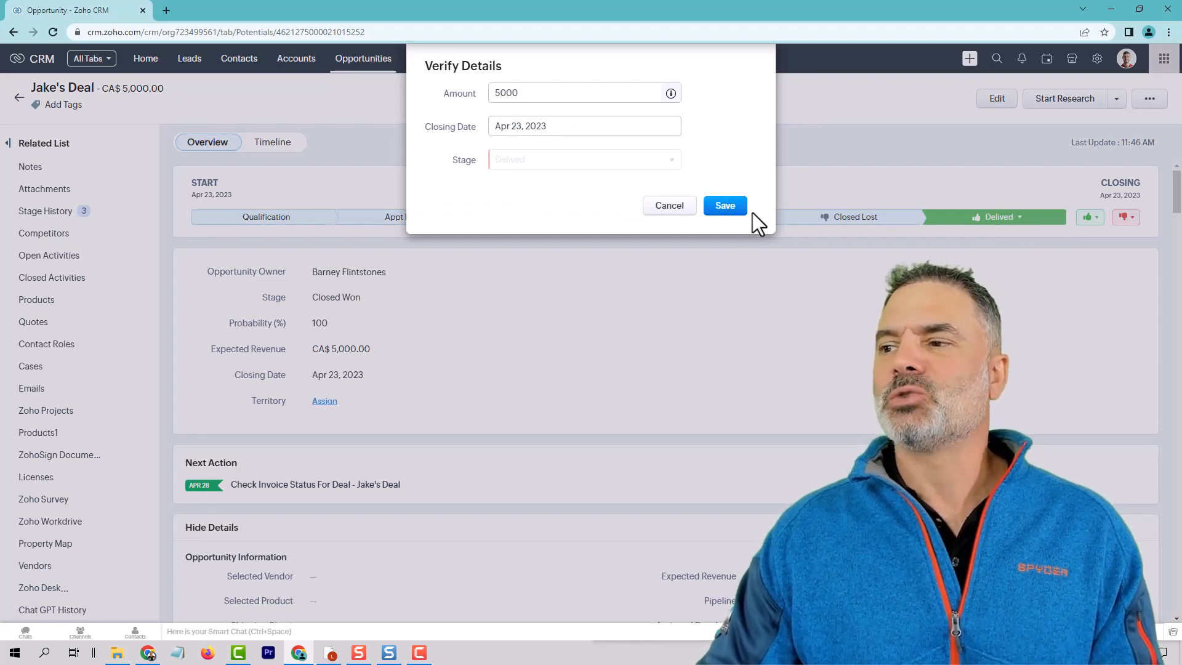
click(722, 205)
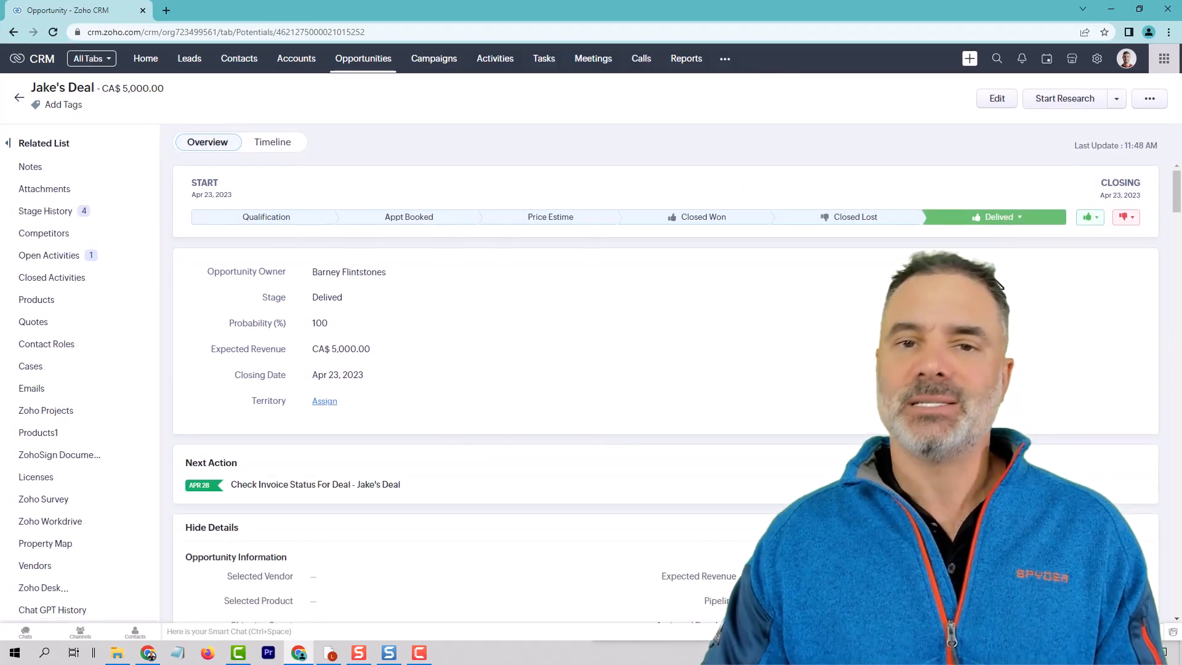